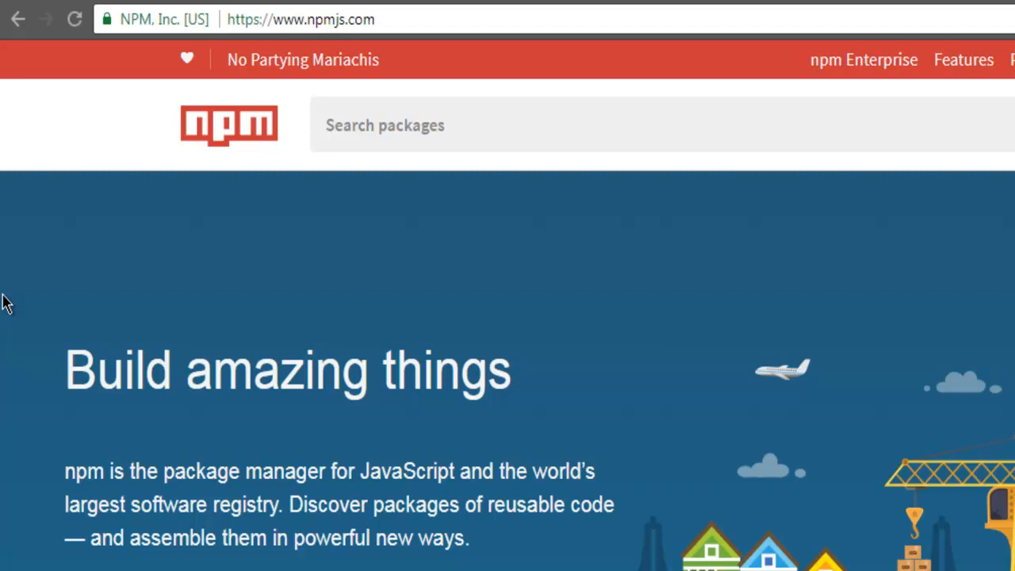
mouse_move(409, 87)
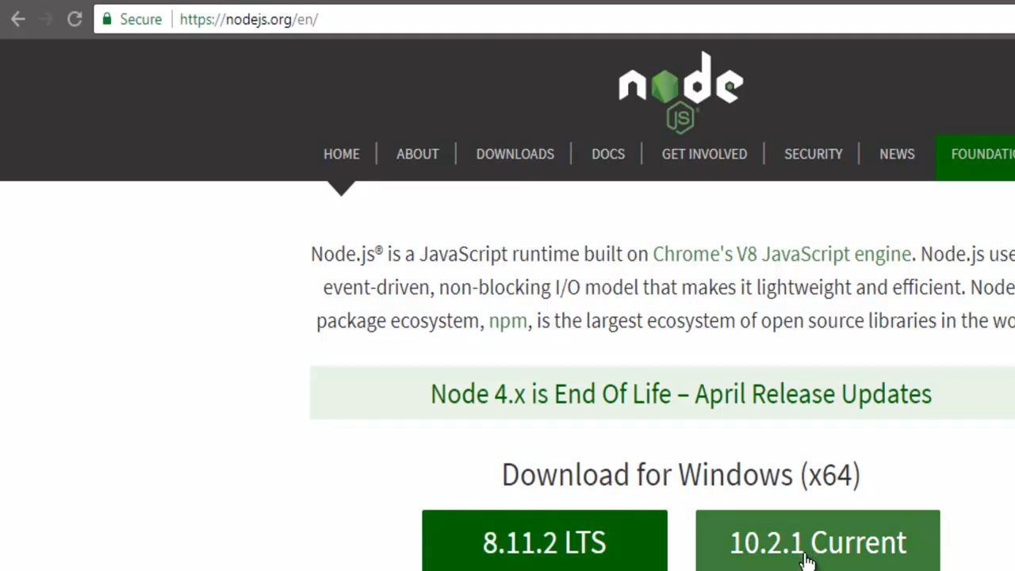
Scroll the nodejs.org page down to the Windows download buttons for 8.11.2 LTS and 10.2.1 Current
scroll("down", 3)
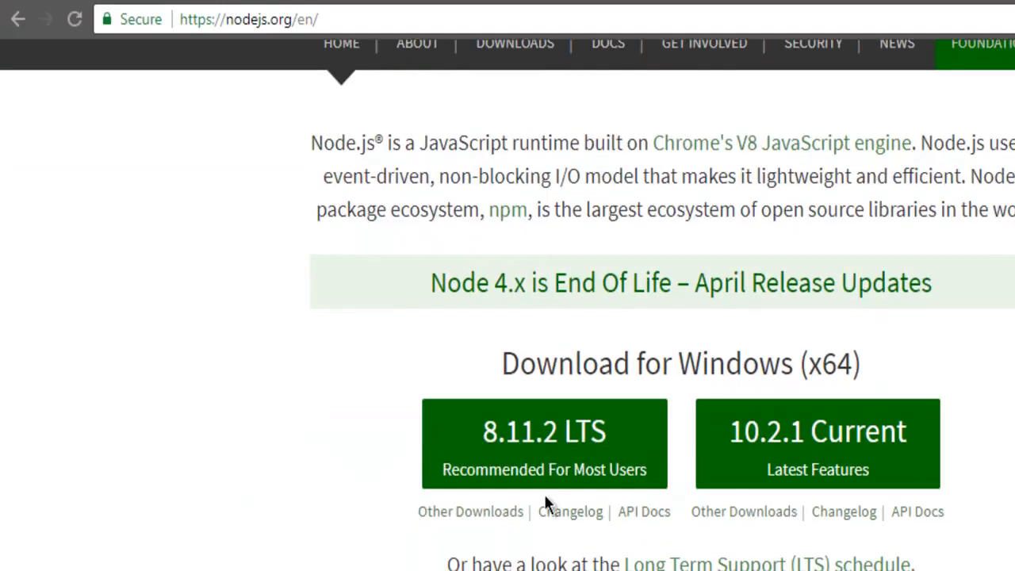
mouse_move(309, 444)
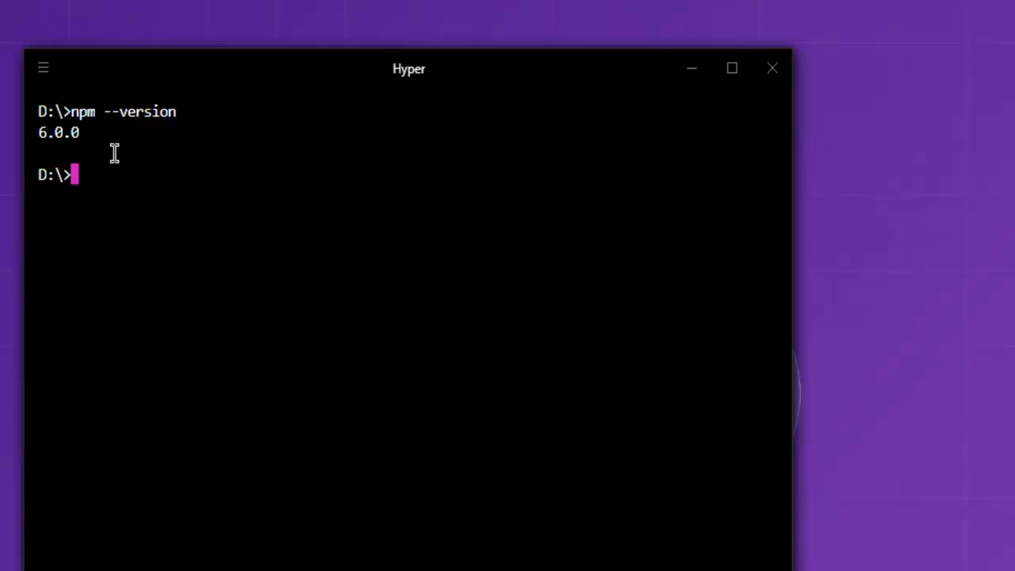
mouse_move(166, 170)
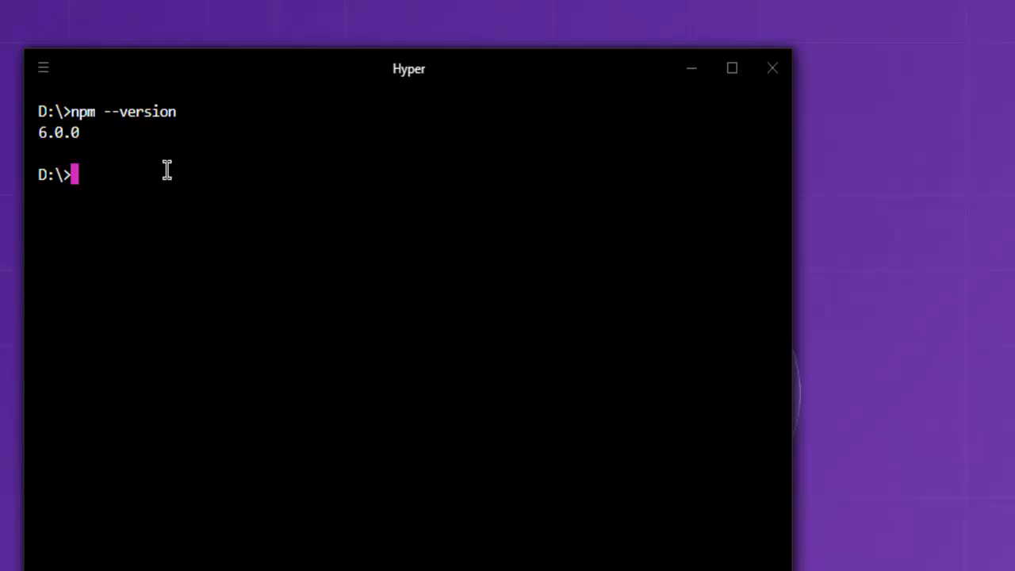
Write npm list --global at the prompt, then clear the terminal back to an empty D:\> prompt
type("npm")
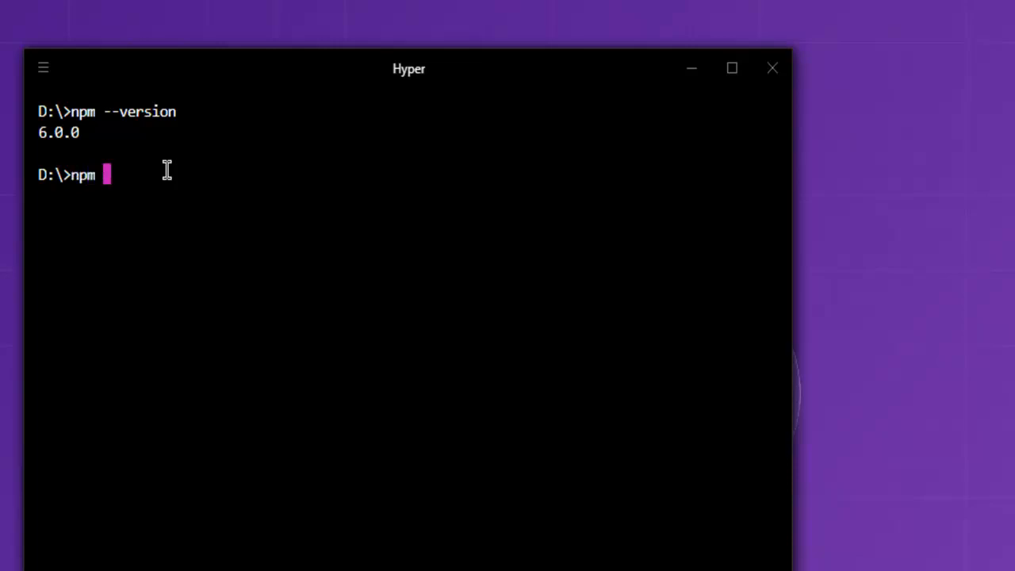
type("list --")
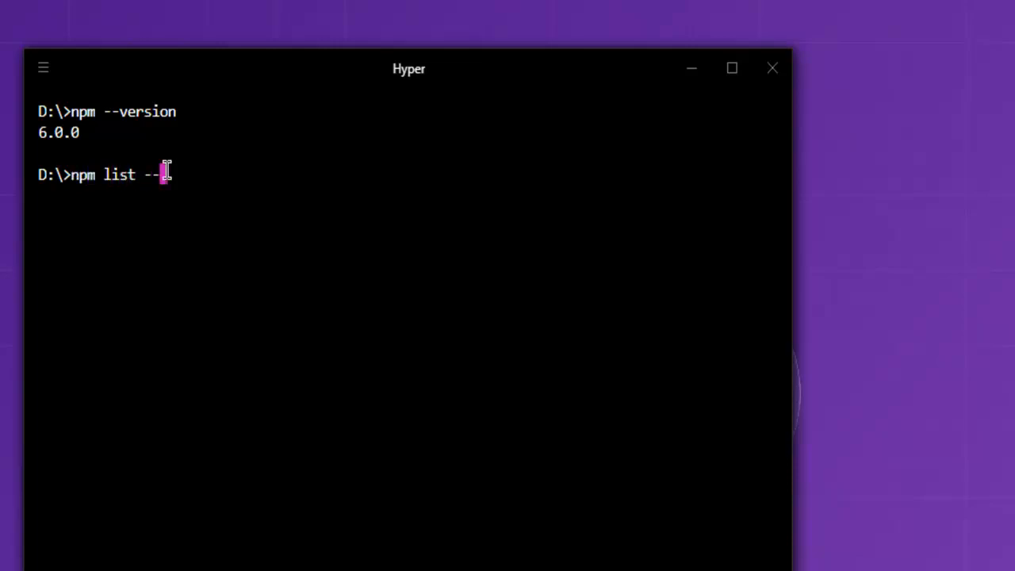
type("global")
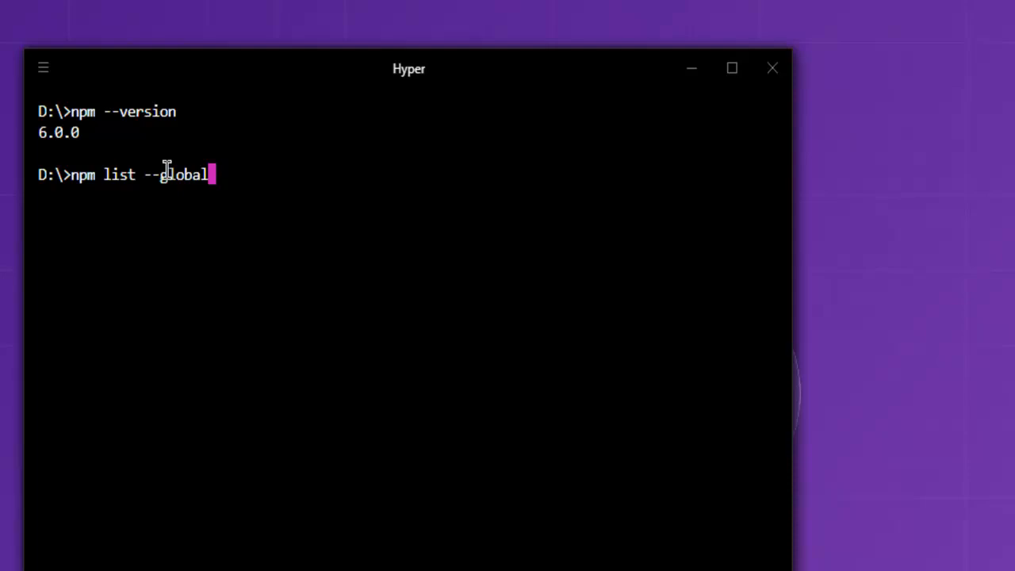
key("Backspace")
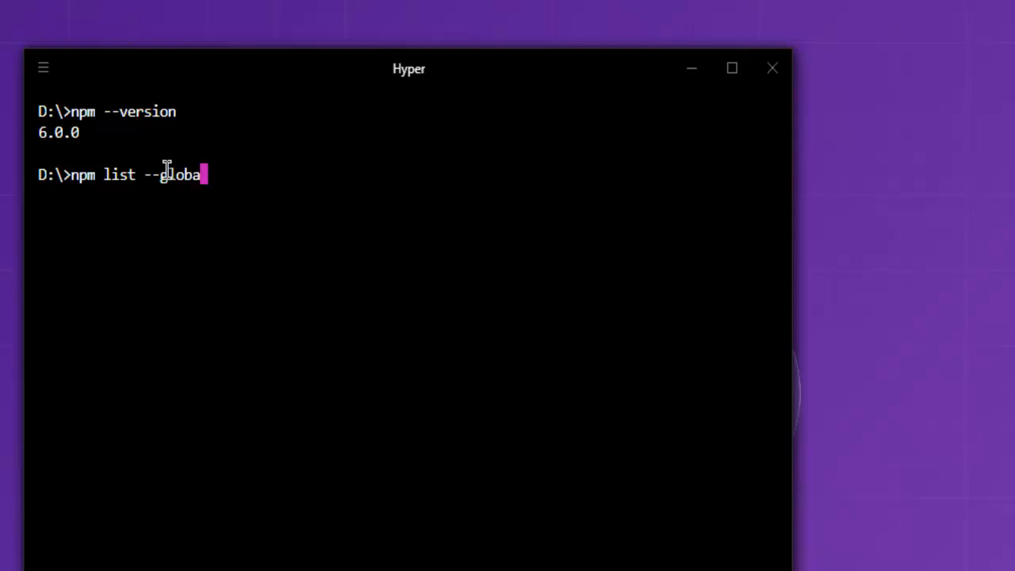
key("backspace")
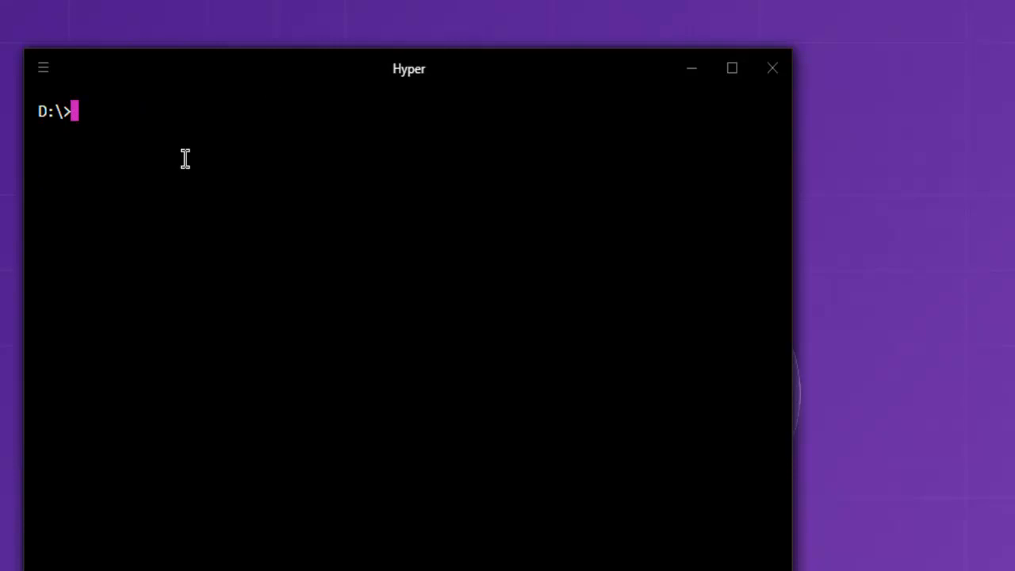
type("npm which")
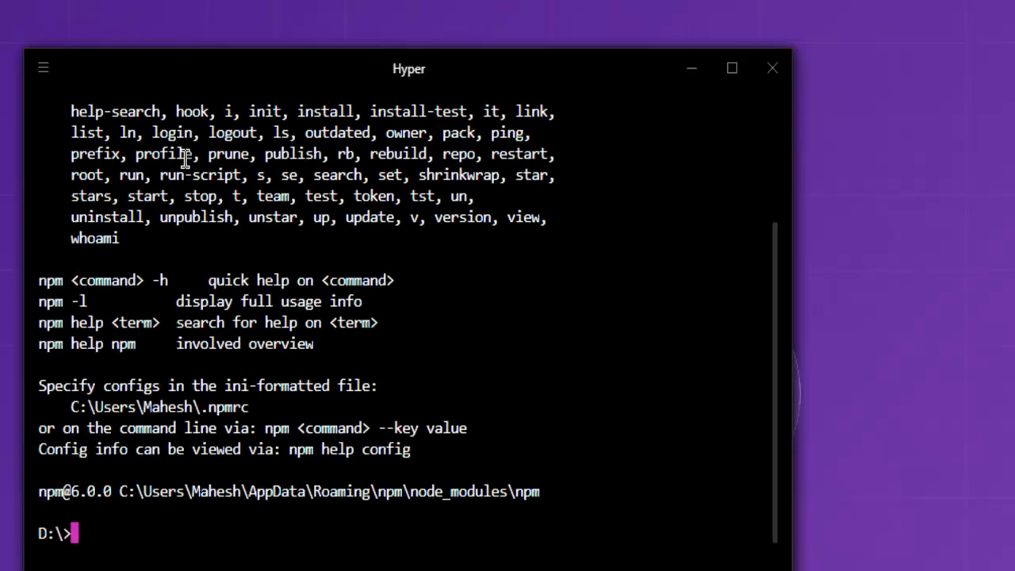
mouse_move(467, 495)
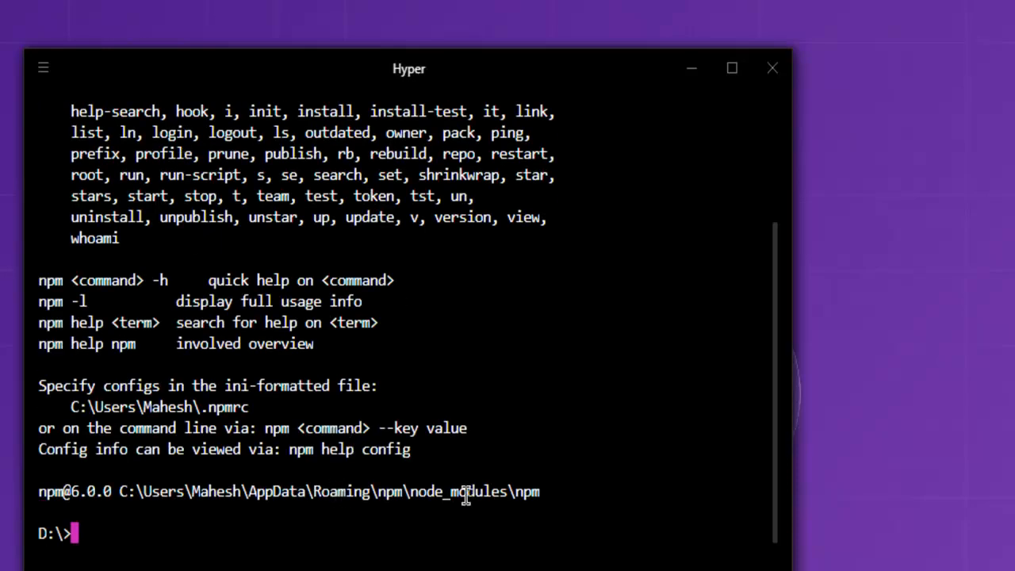
left_click_drag(143, 492, 543, 492)
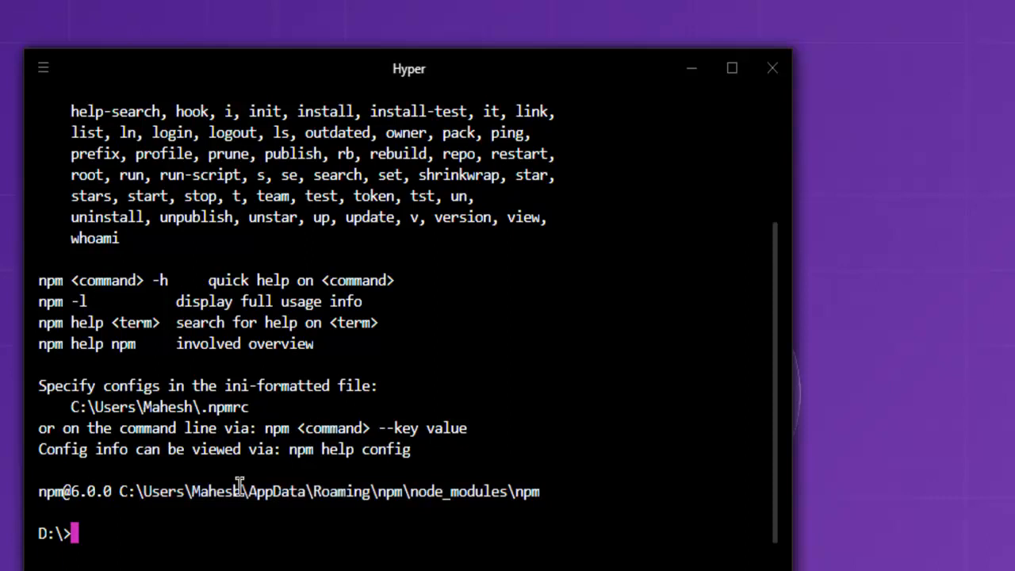
mouse_move(352, 492)
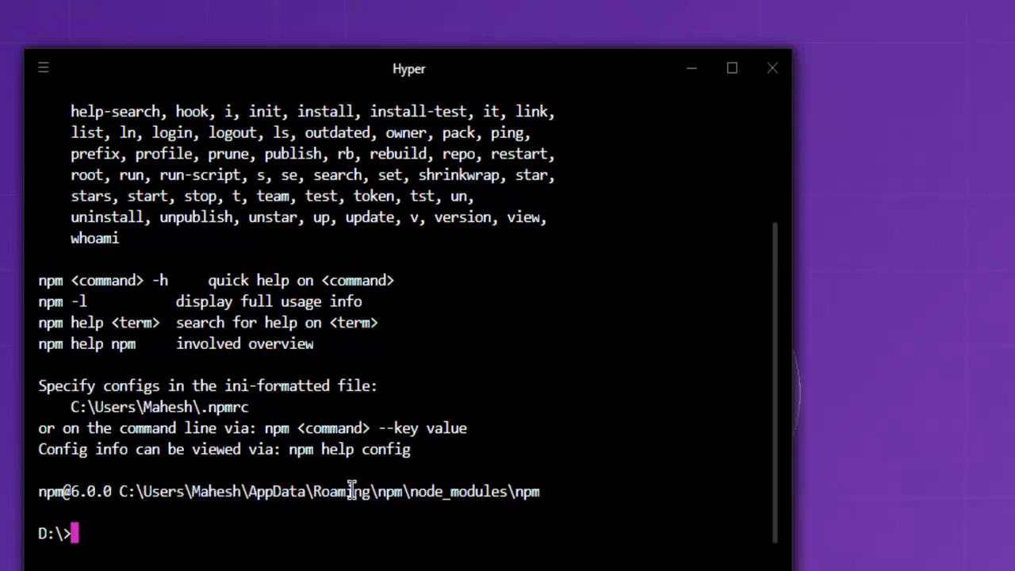
mouse_move(530, 482)
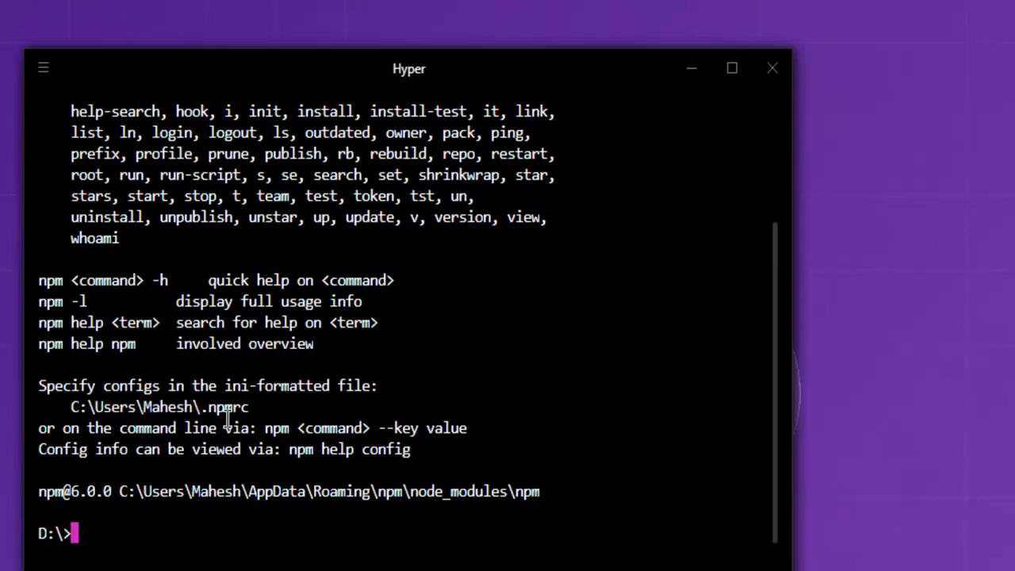
mouse_move(315, 416)
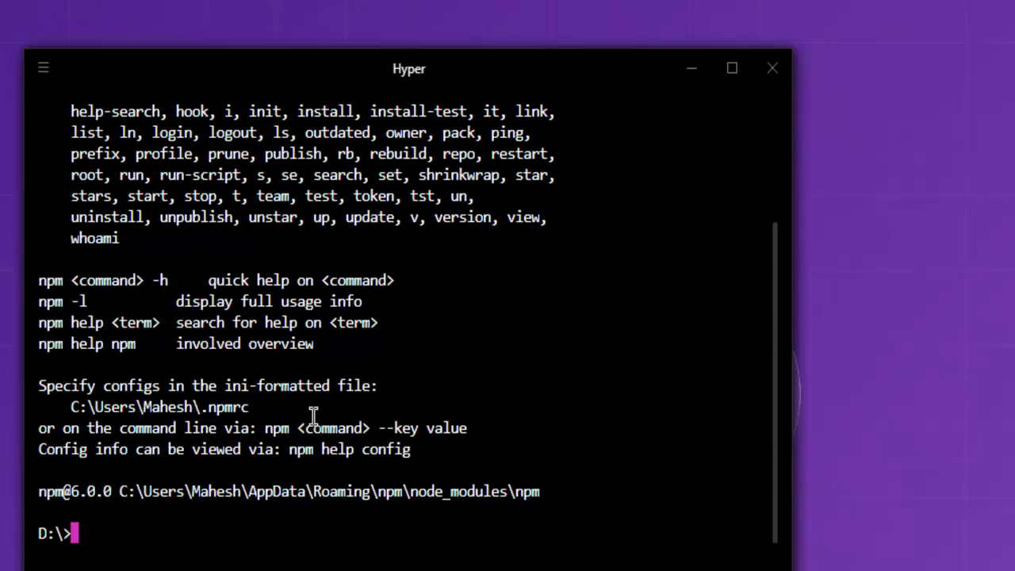
type("cl")
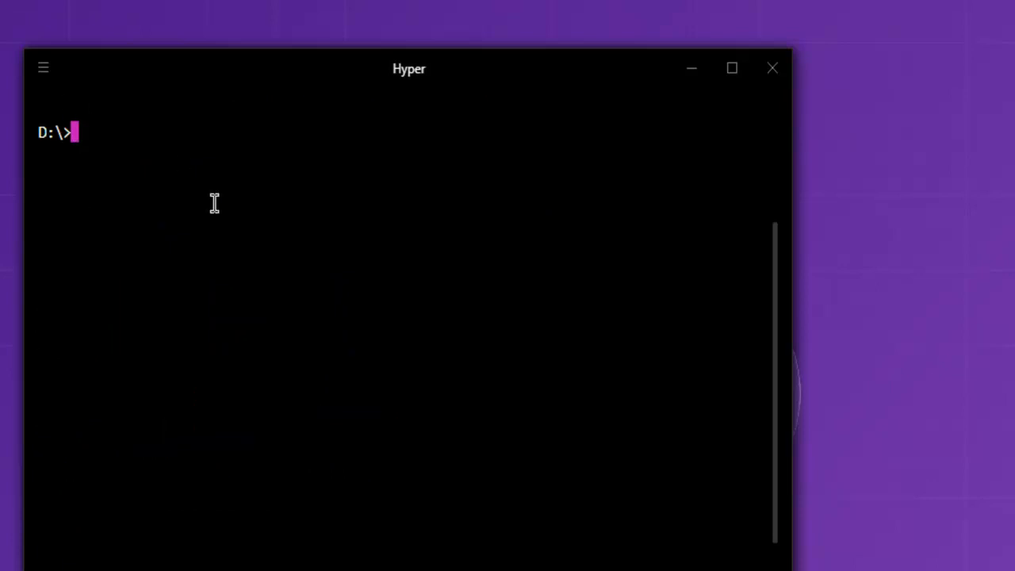
Compose npm install with a placeholder name, swap it to express and then hapi, and run the hapi install
type("n")
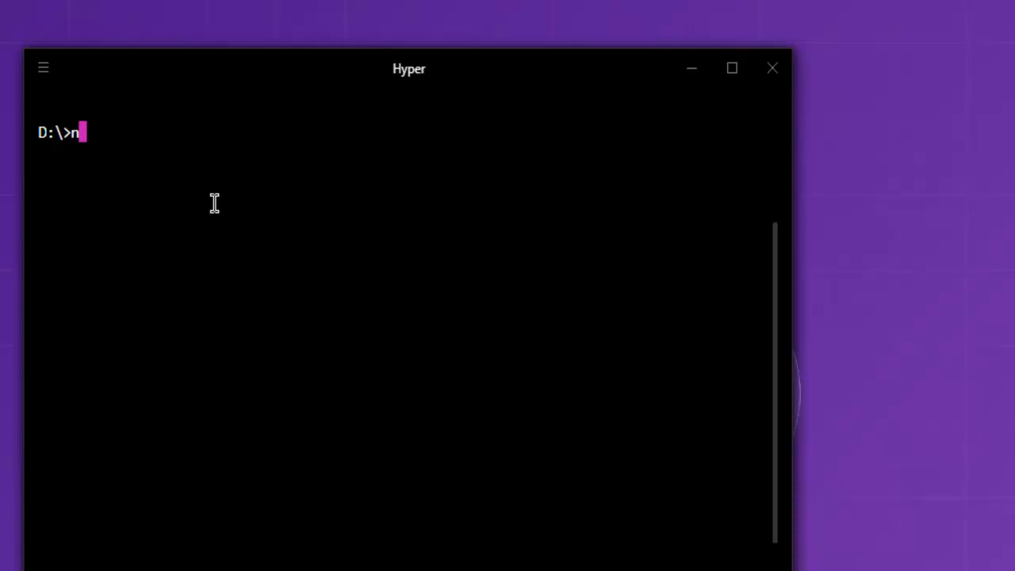
type("pm install packagename")
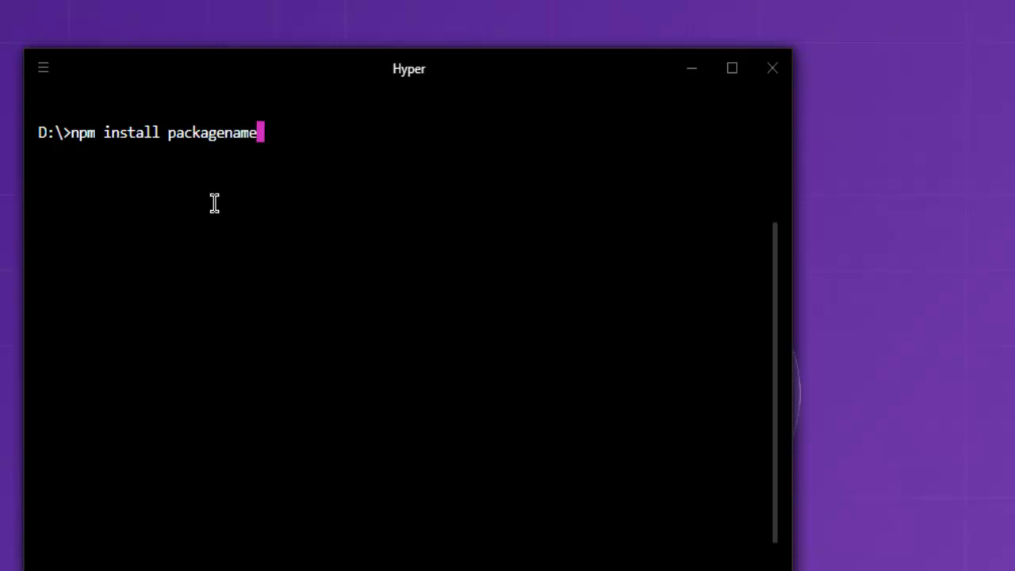
key("backspace")
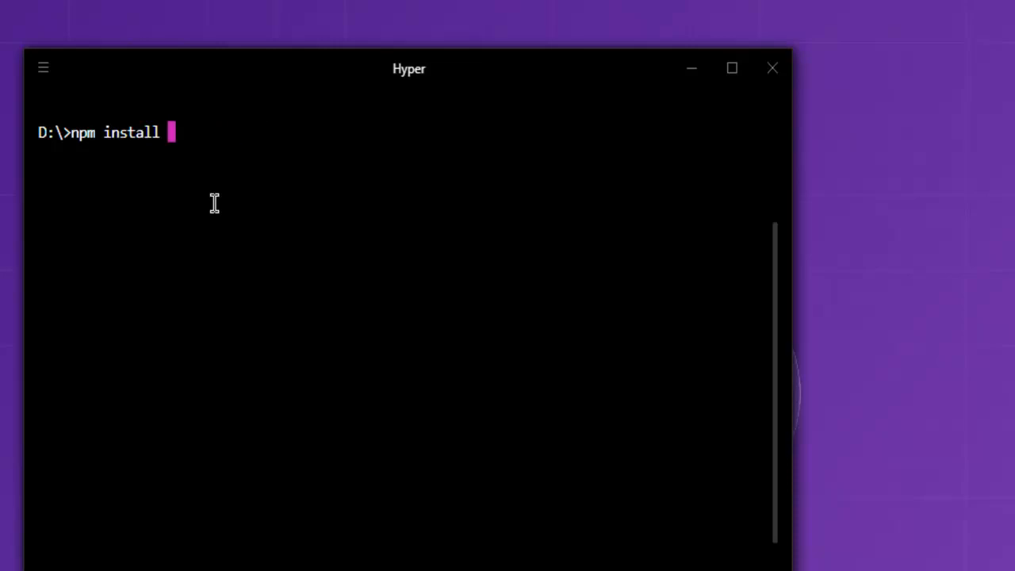
type("express")
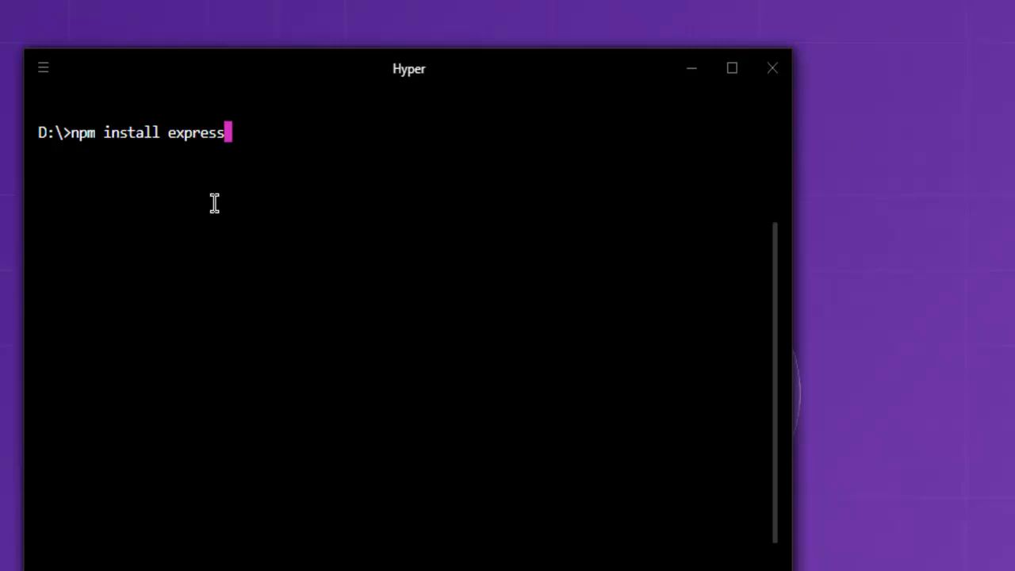
key("backspace")
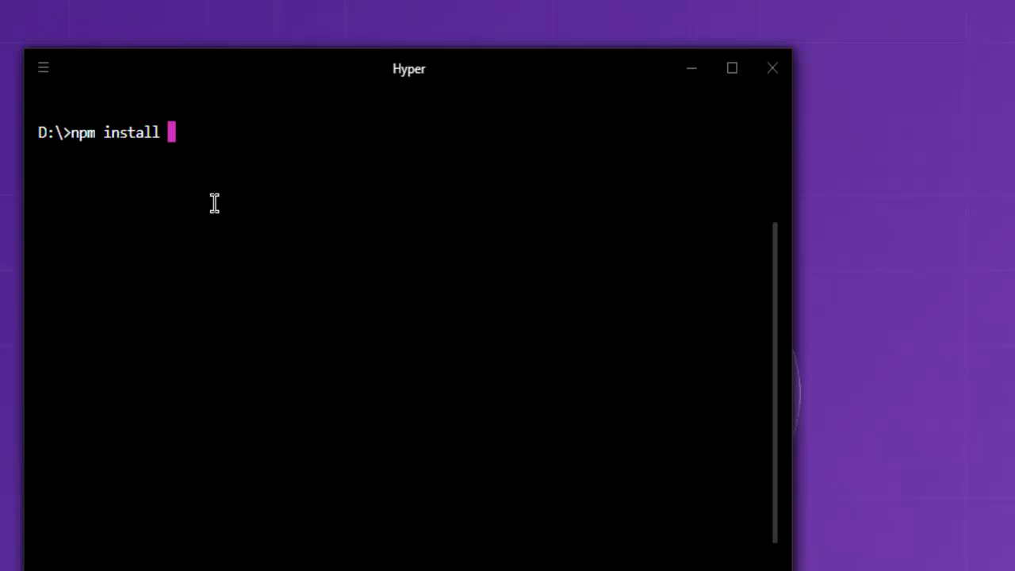
type("hapi")
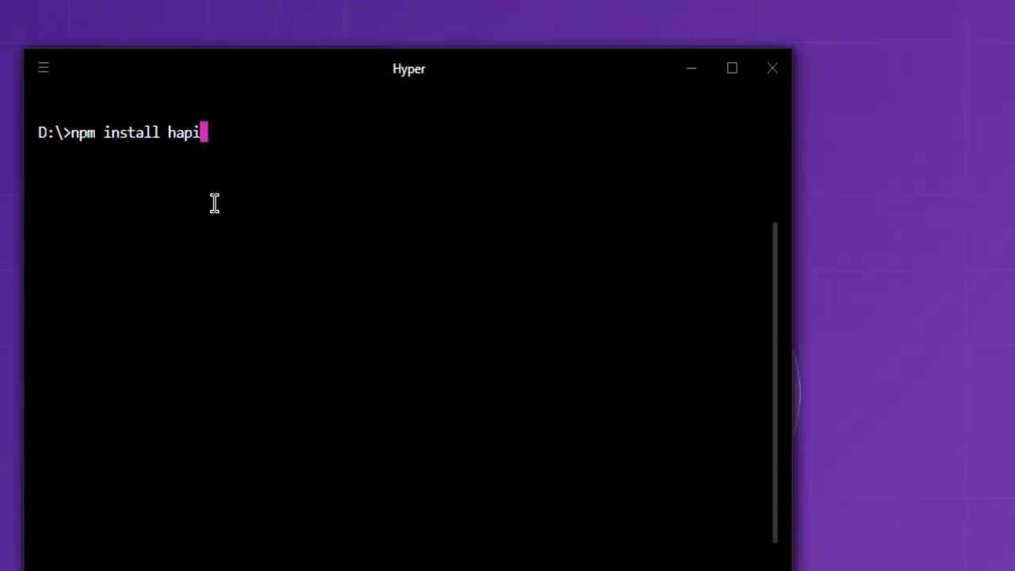
key("Backspace")
type("-g")
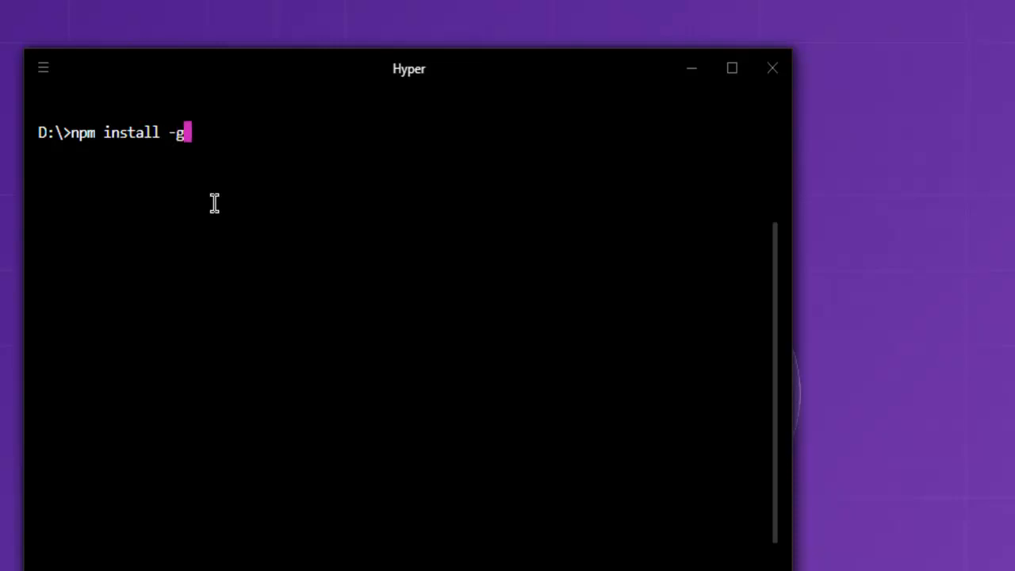
Issue a global install of hapi and an install of hapi with --save as a dependency
type("hapi")
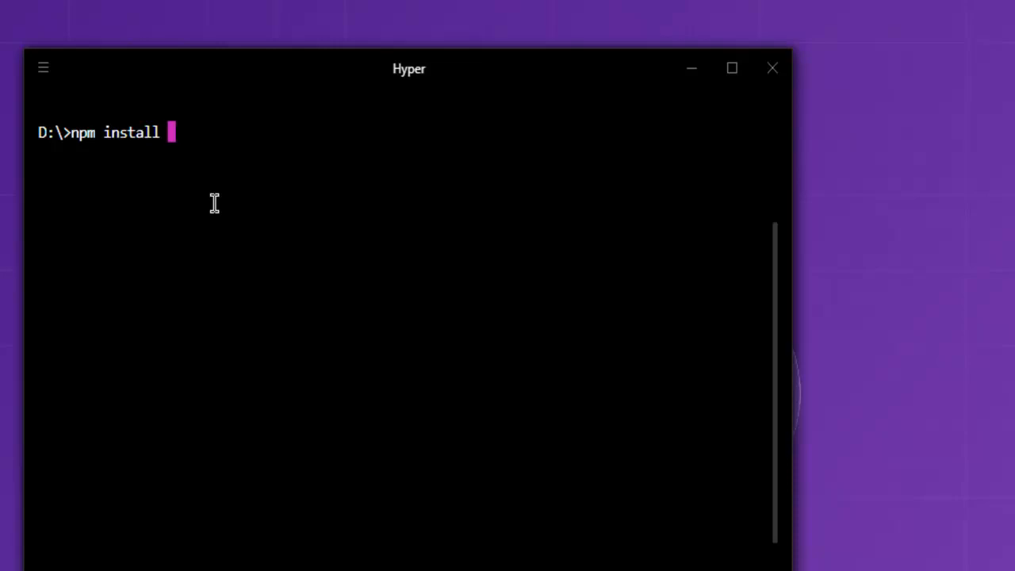
type("hapi --save")
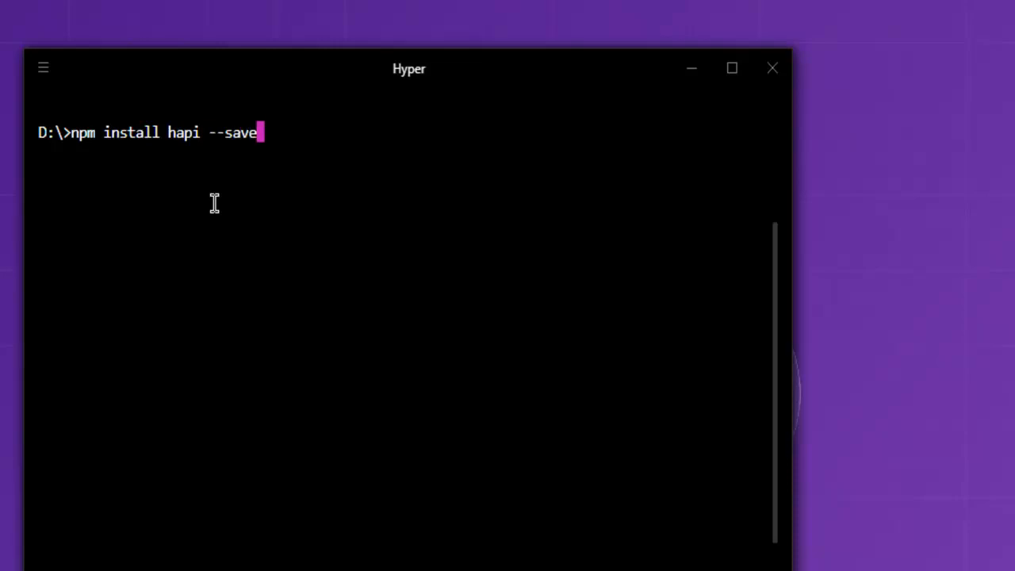
key("Backspace")
type("npm un")
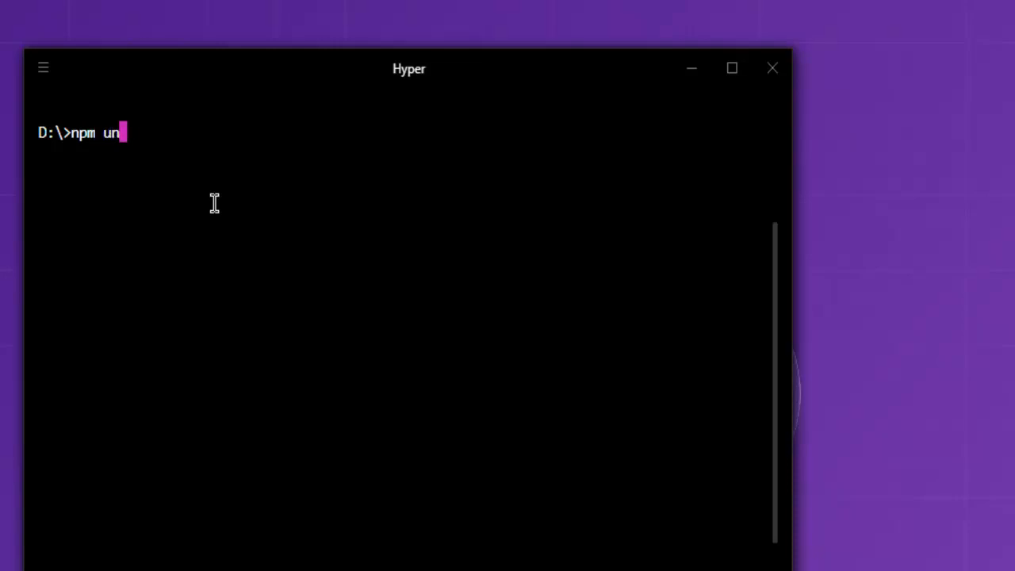
Start an npm uninstall command, erase it, and rewrite it as npm outdated
type("install hapi")
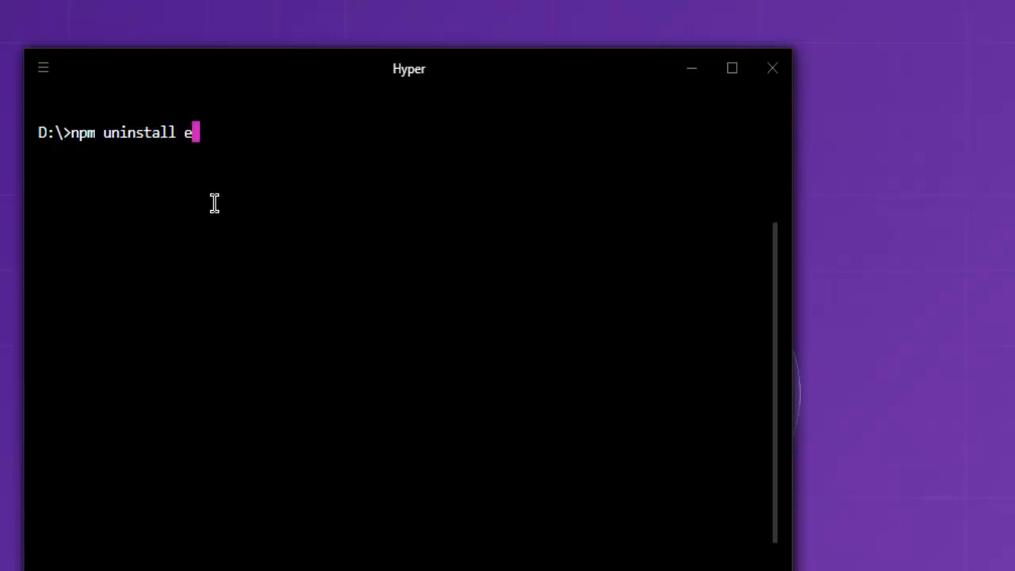
type("x")
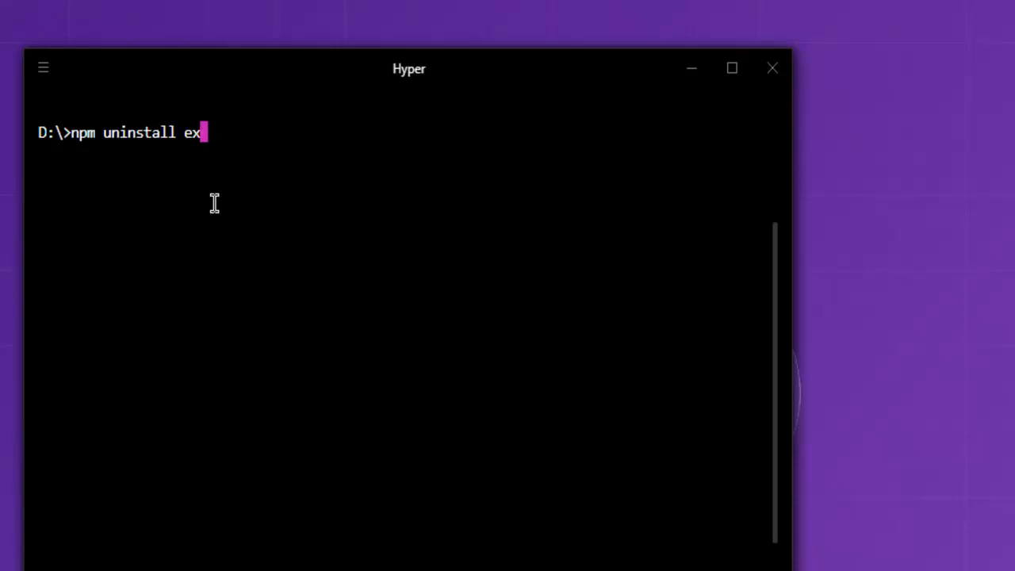
key("Backspace")
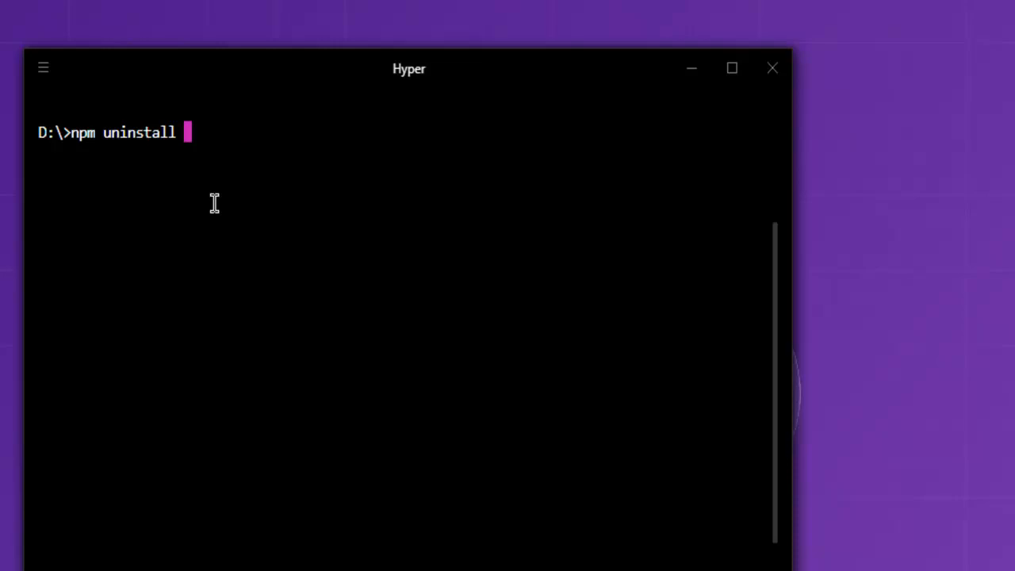
key("backspace")
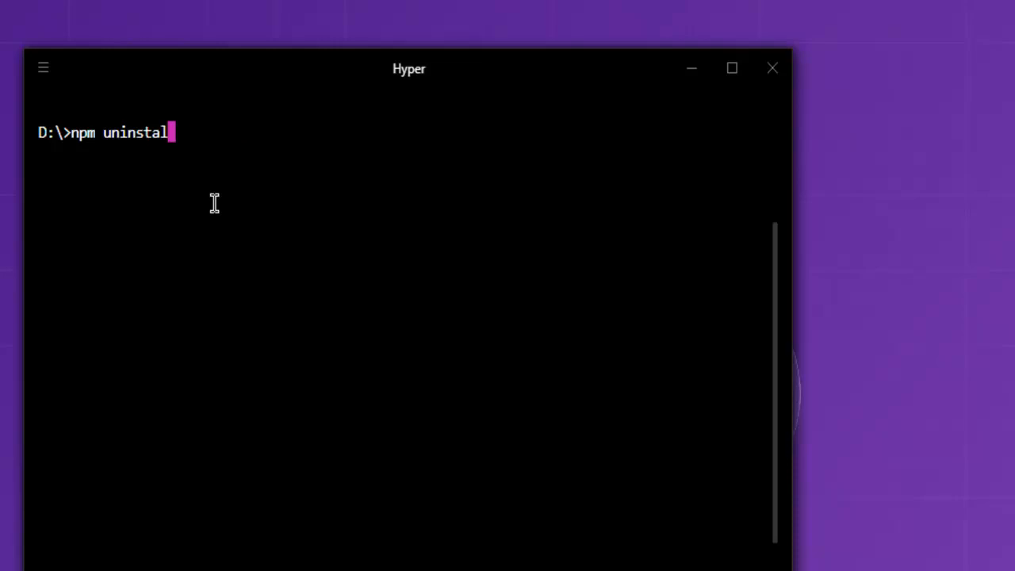
type("outdated")
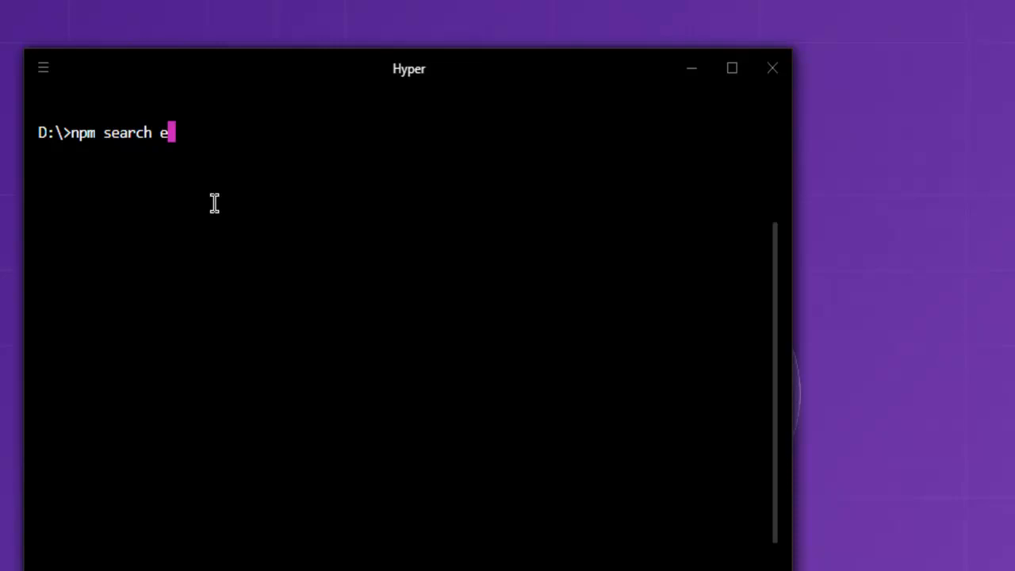
Search the npm registry for express and then for packages matching ha
type("xpress")
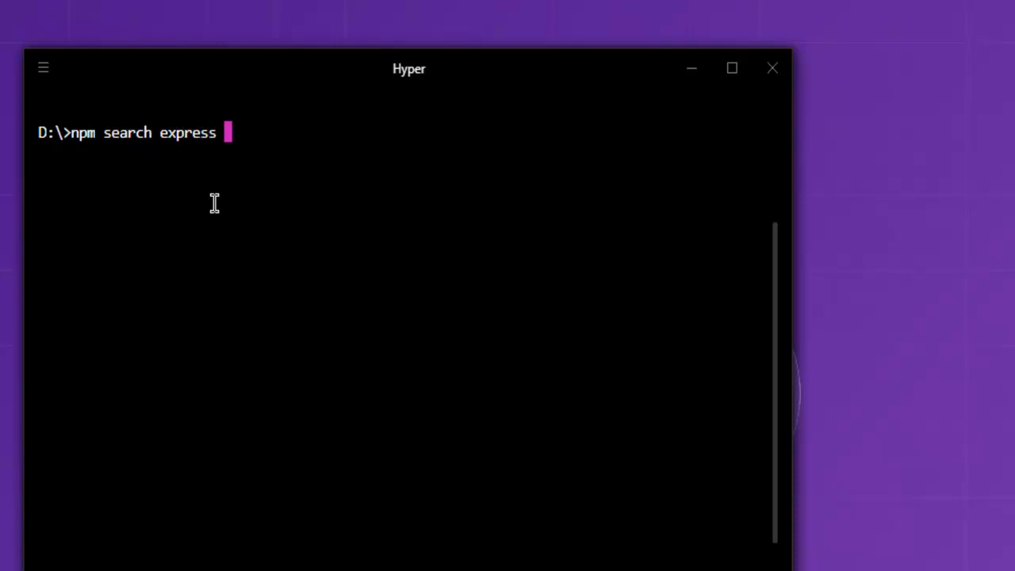
type("ha")
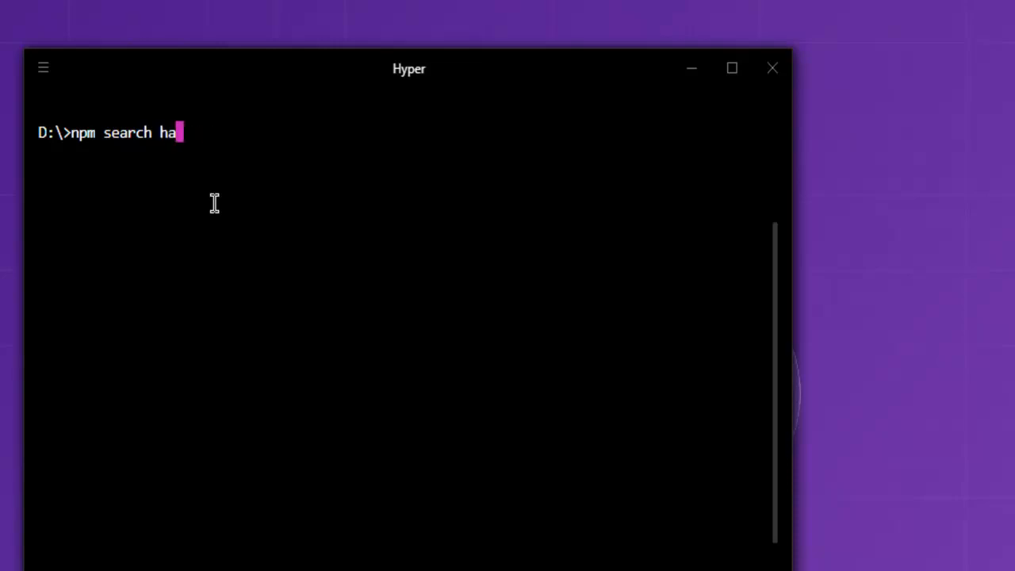
key("Backspace")
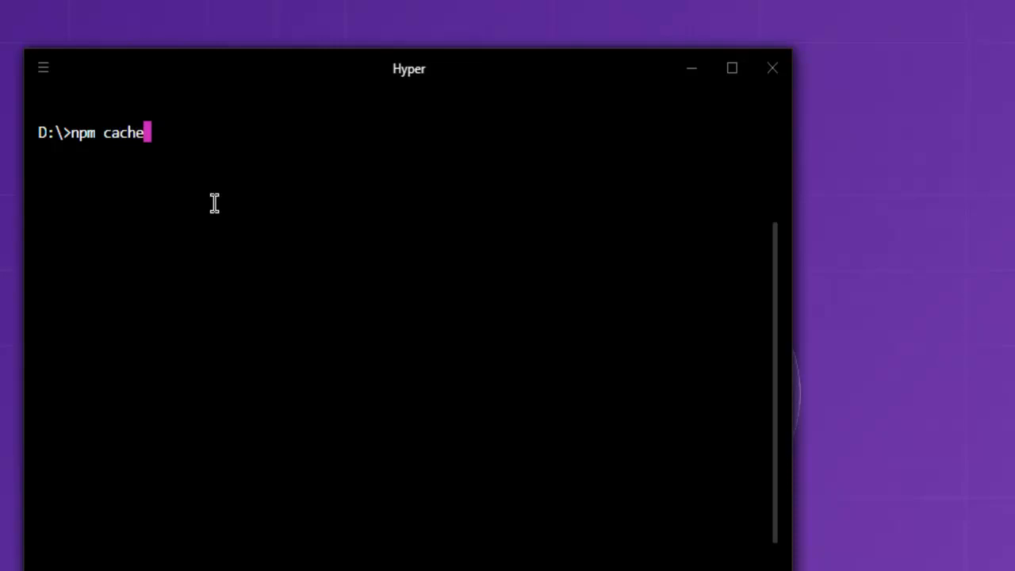
Enter npm cache clean --force at the prompt
type("clean")
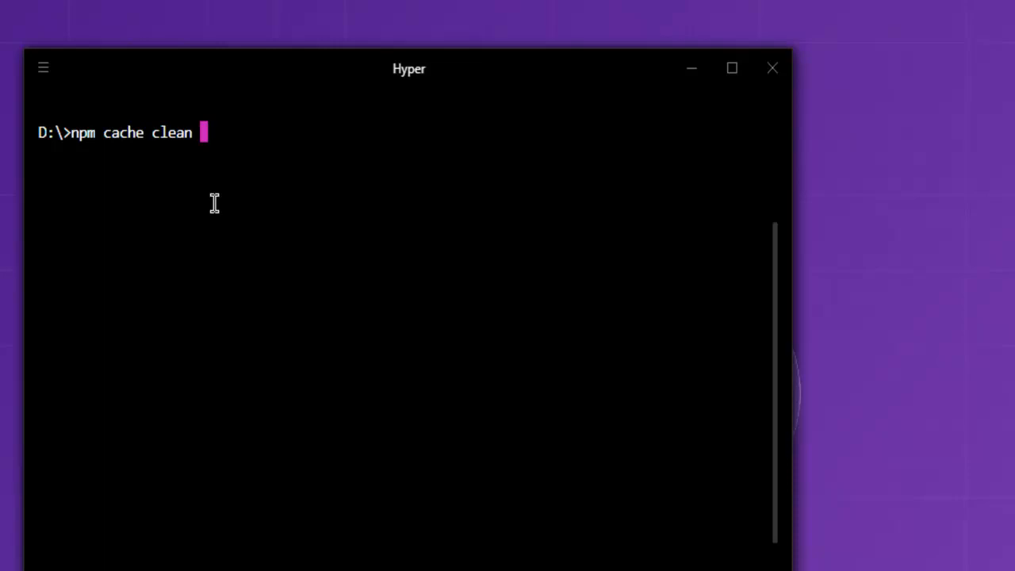
type("--force")
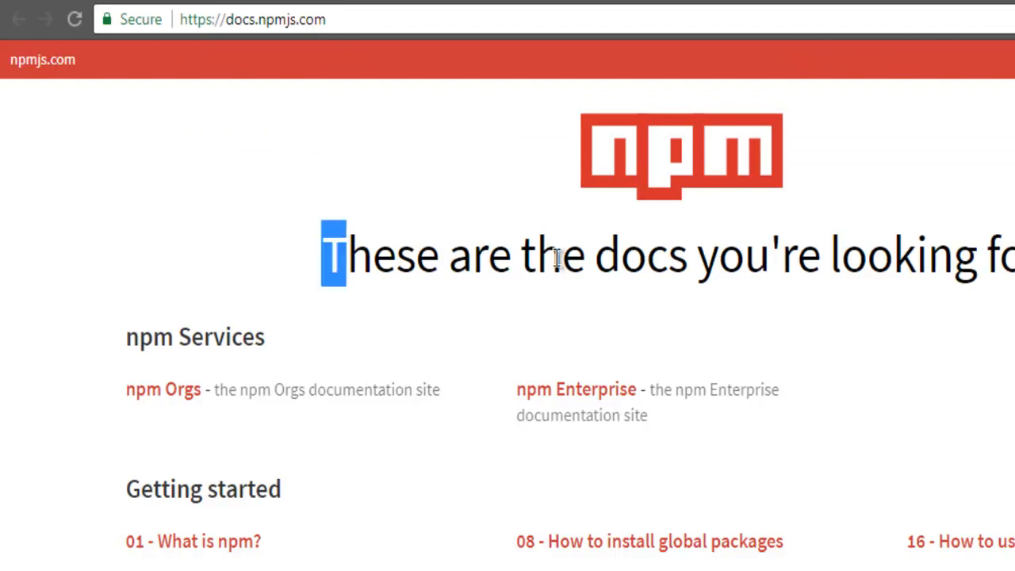
Scroll the docs.npmjs.com page to the CLI commands list and back up slightly
scroll("down", 3)
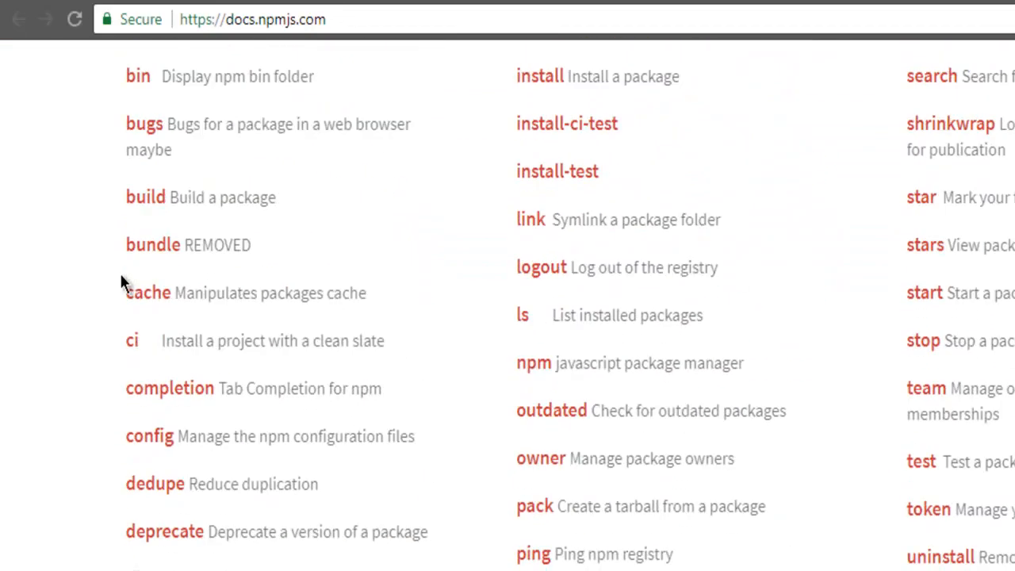
scroll("up", 3)
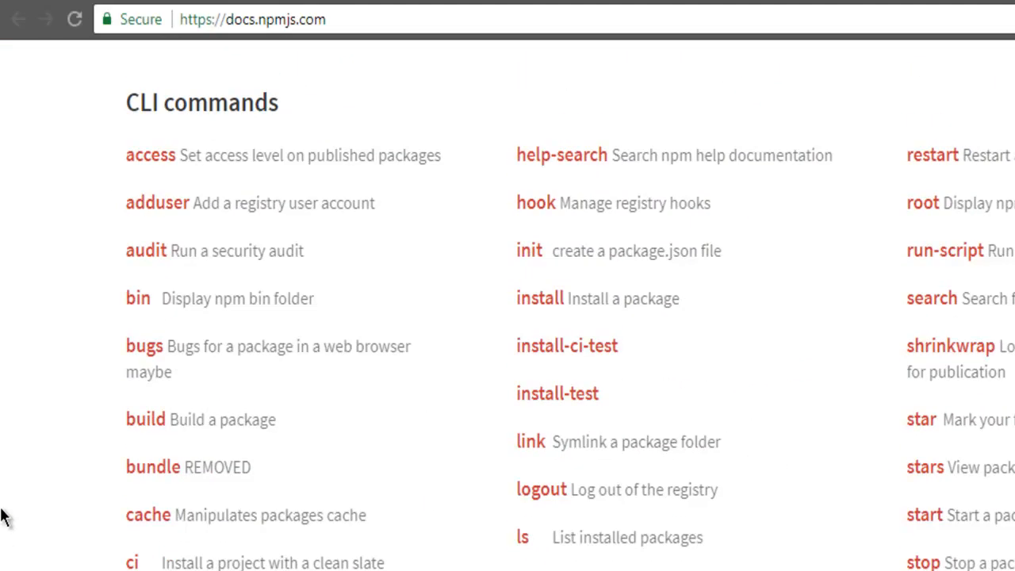
mouse_move(176, 161)
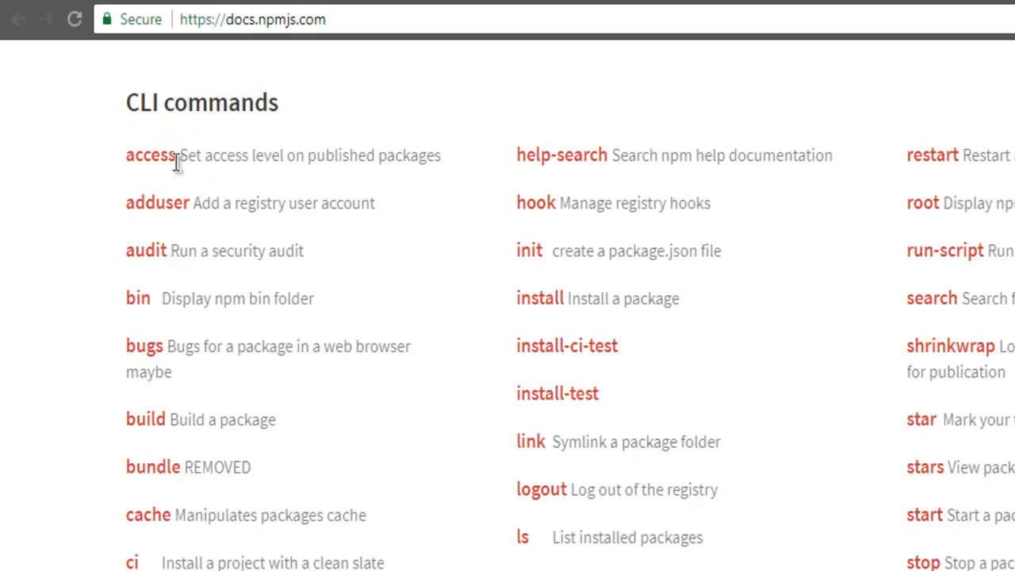
mouse_move(406, 403)
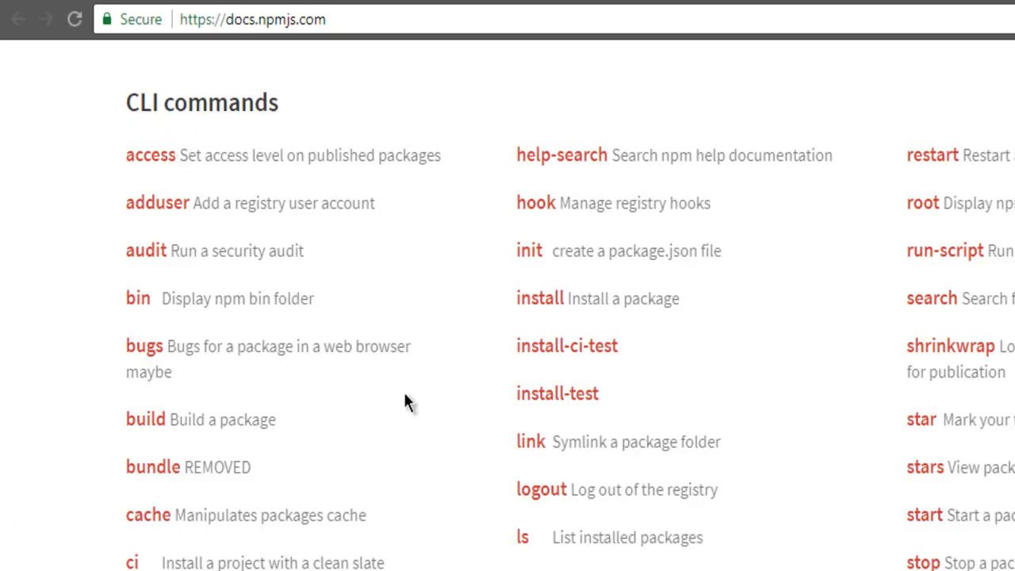